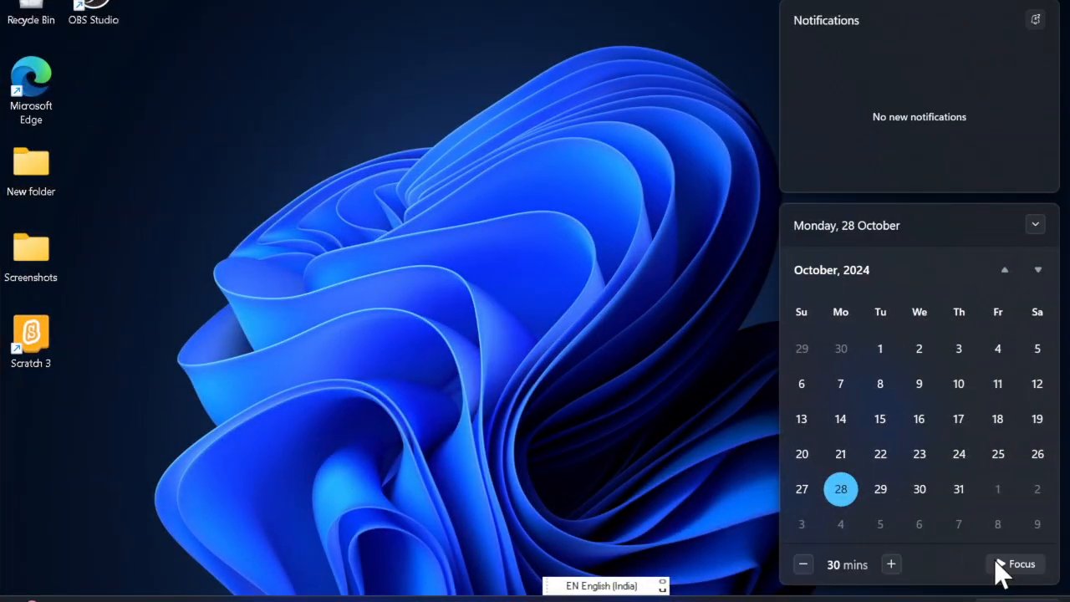
Start a 30-minute focus session from the calendar flyout's Focus button
left_click(1021, 563)
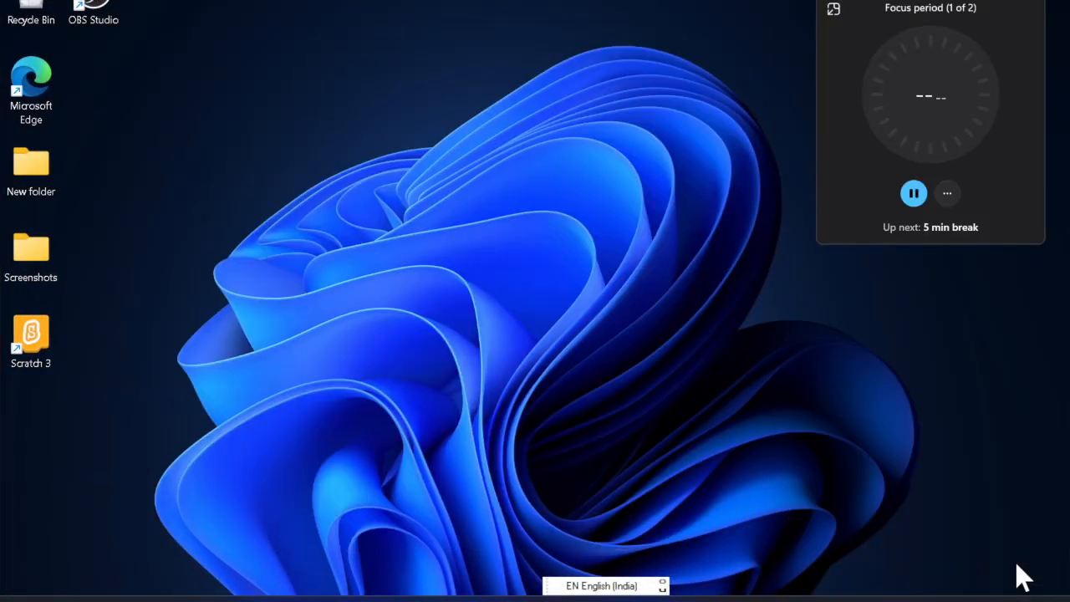